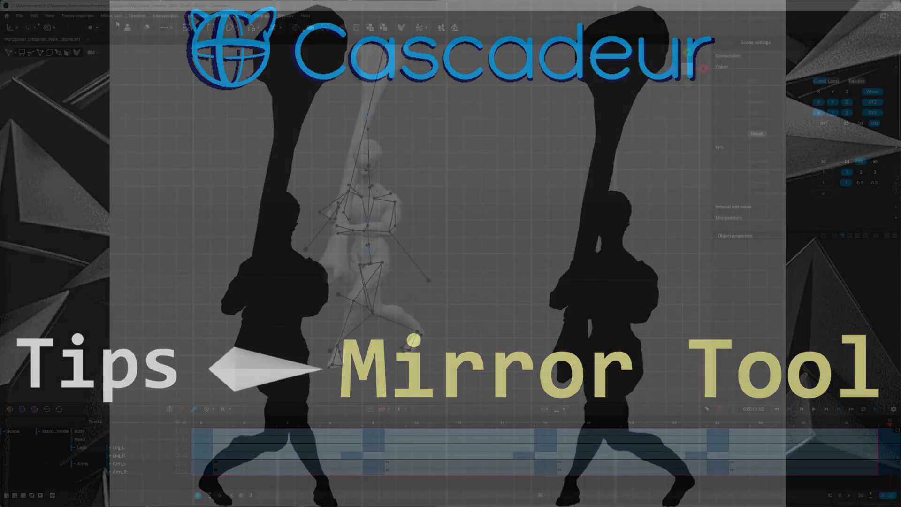
Check the mirror plane options, then box-select the body and leg points, excluding the arms
{"action": "left_click", "coordinate": [111, 16]}
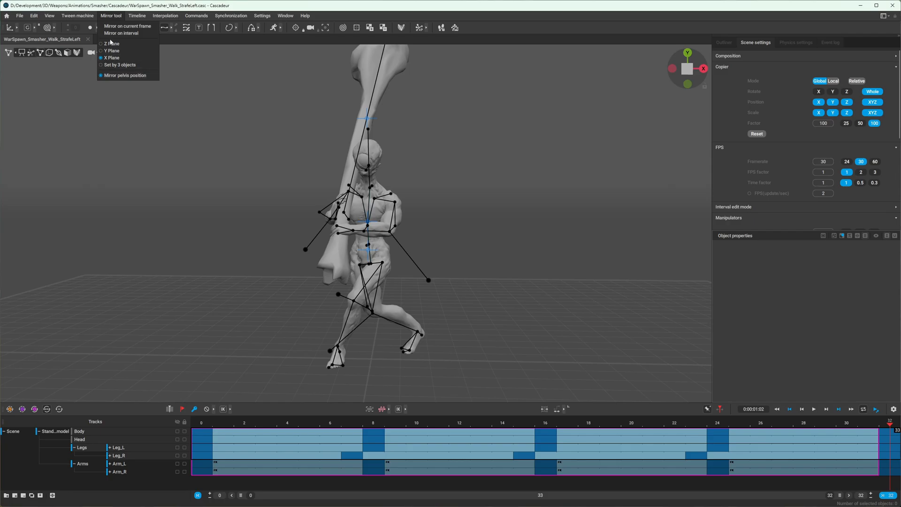
{"action": "mouse_move", "coordinate": [141, 57]}
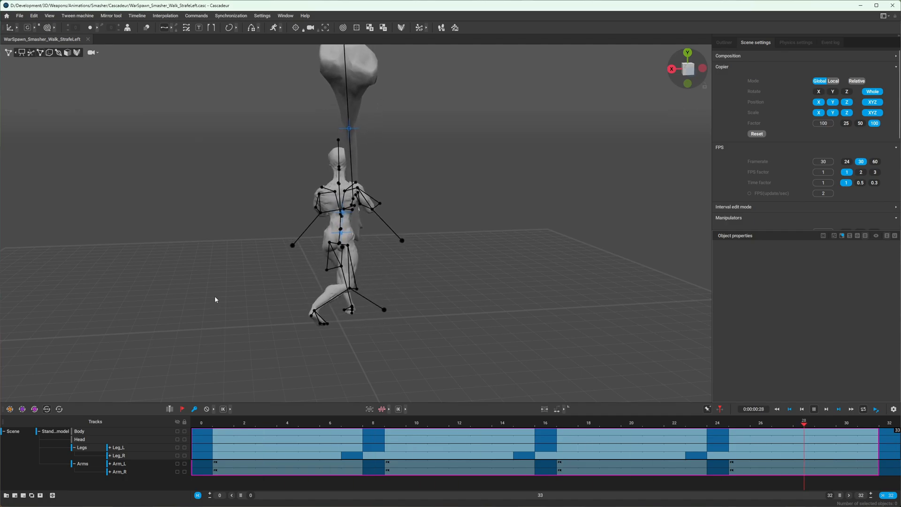
{"action": "left_click_drag", "start_coordinate": [805, 424], "coordinate": [674, 424]}
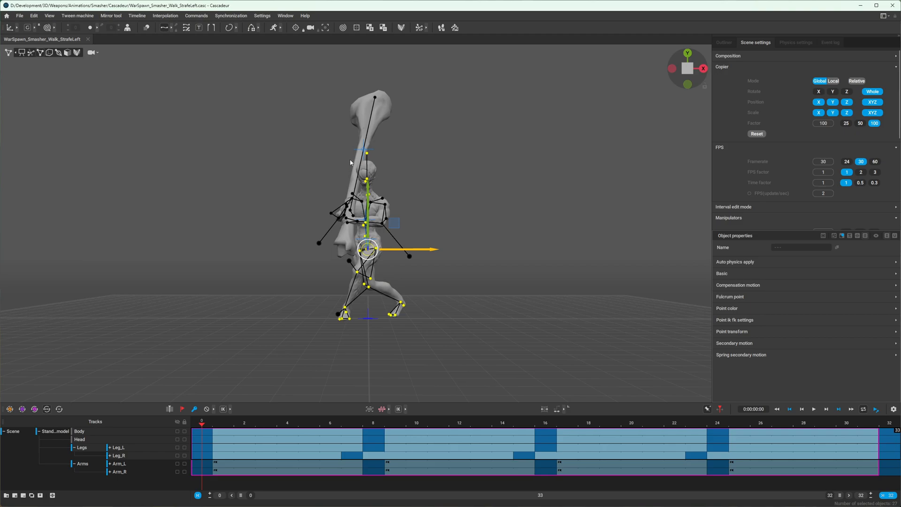
{"action": "mouse_move", "coordinate": [206, 439]}
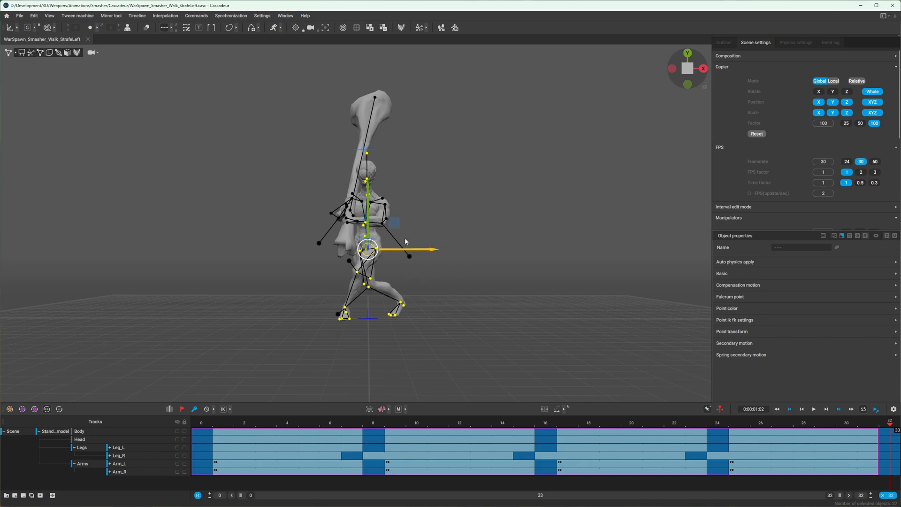
{"action": "left_click", "coordinate": [110, 16]}
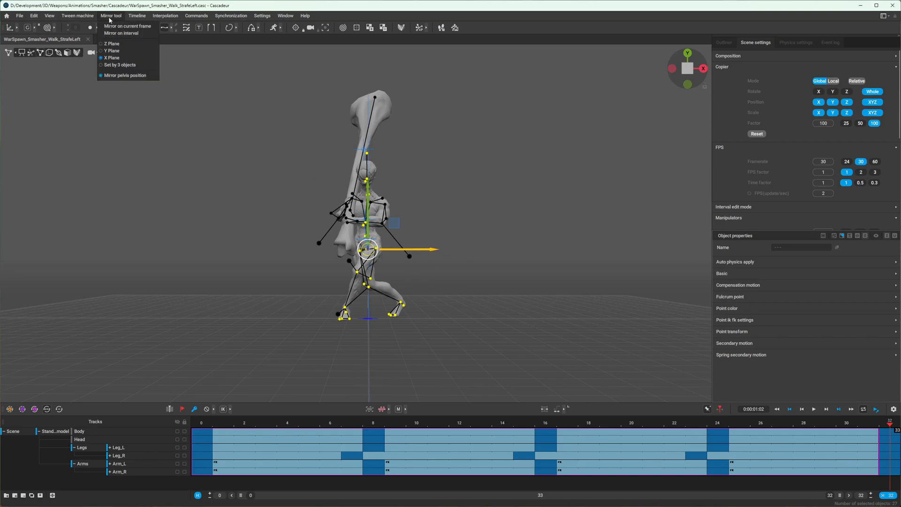
{"action": "mouse_move", "coordinate": [111, 44]}
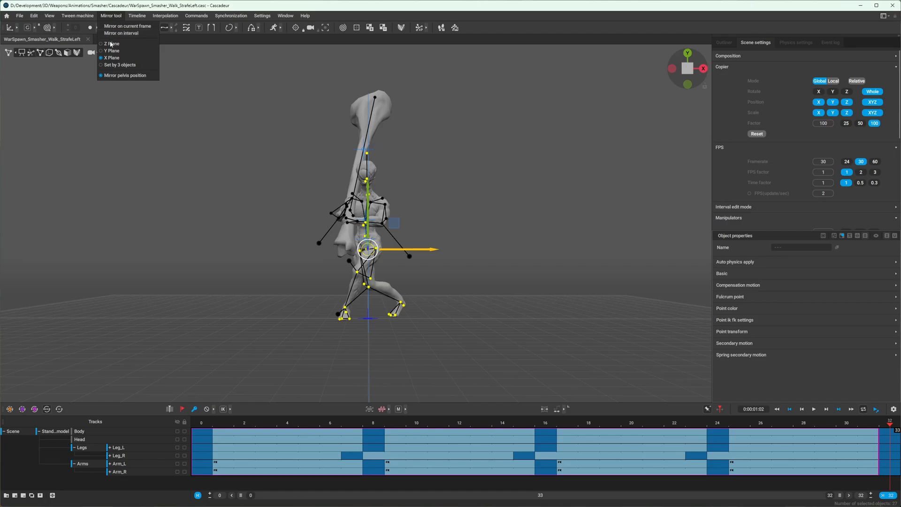
{"action": "mouse_move", "coordinate": [232, 83]}
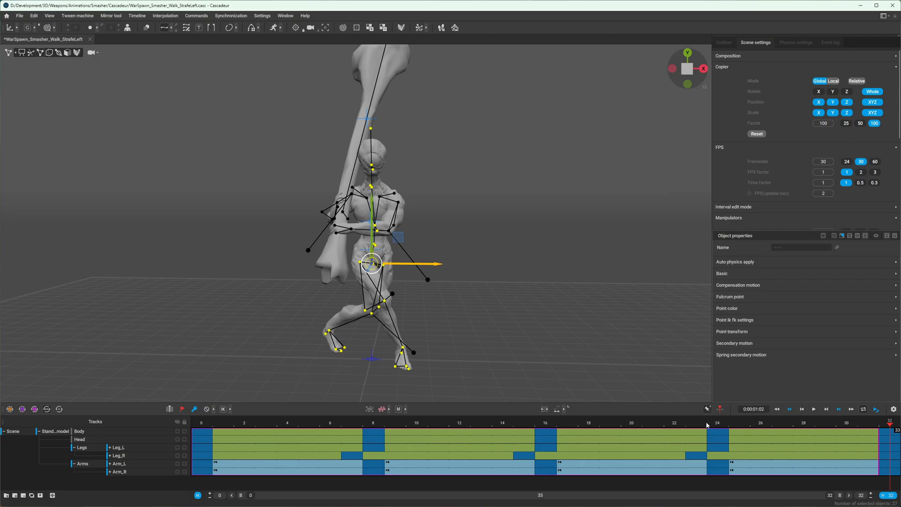
{"action": "mouse_move", "coordinate": [706, 409]}
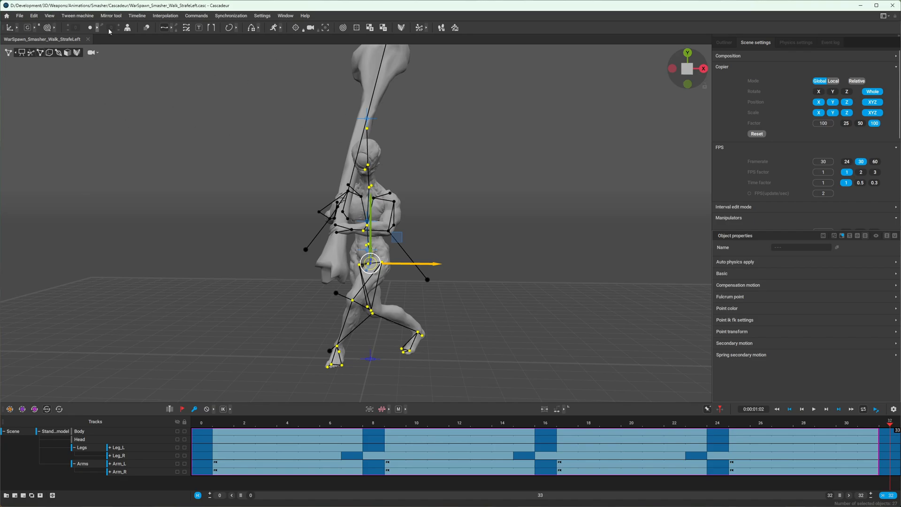
{"action": "mouse_move", "coordinate": [708, 410]}
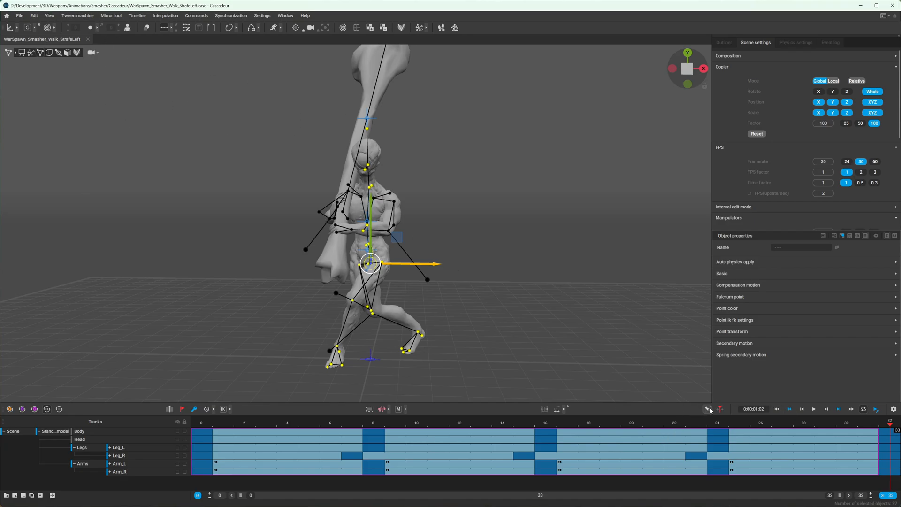
Mirror the selected body and leg points across the X plane over the whole interval
{"action": "left_click", "coordinate": [111, 16]}
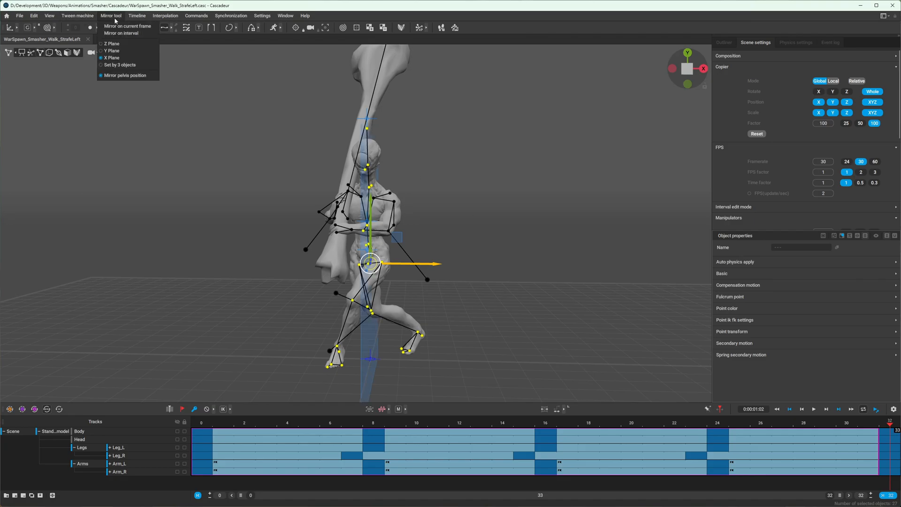
{"action": "mouse_move", "coordinate": [122, 33]}
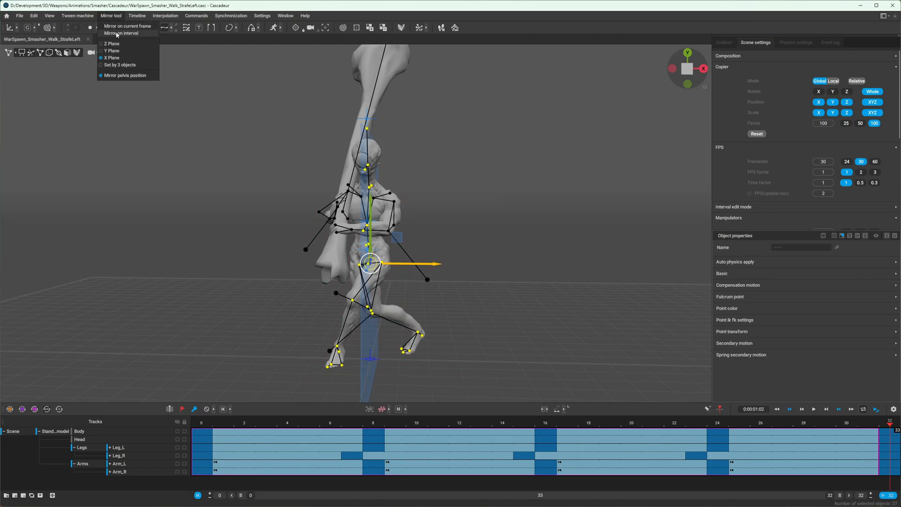
{"action": "left_click", "coordinate": [127, 26]}
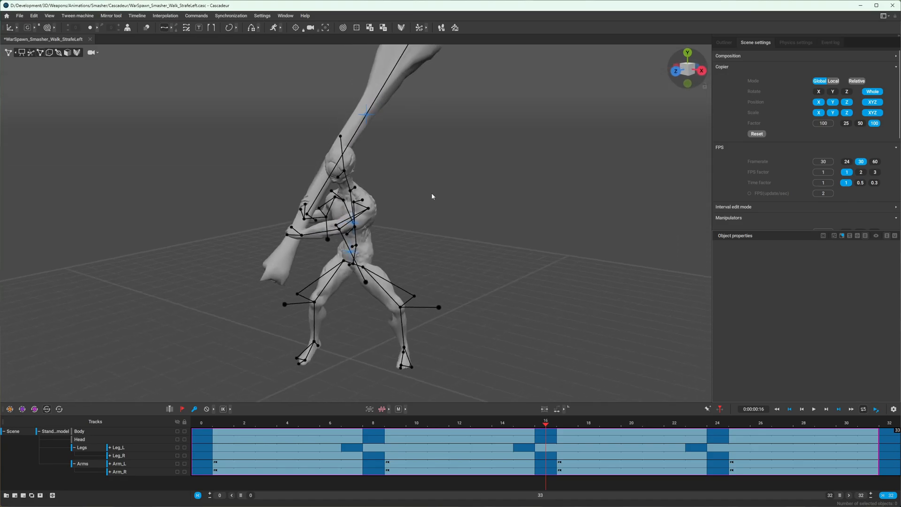
{"action": "left_click_drag", "start_coordinate": [432, 196], "coordinate": [190, 220]}
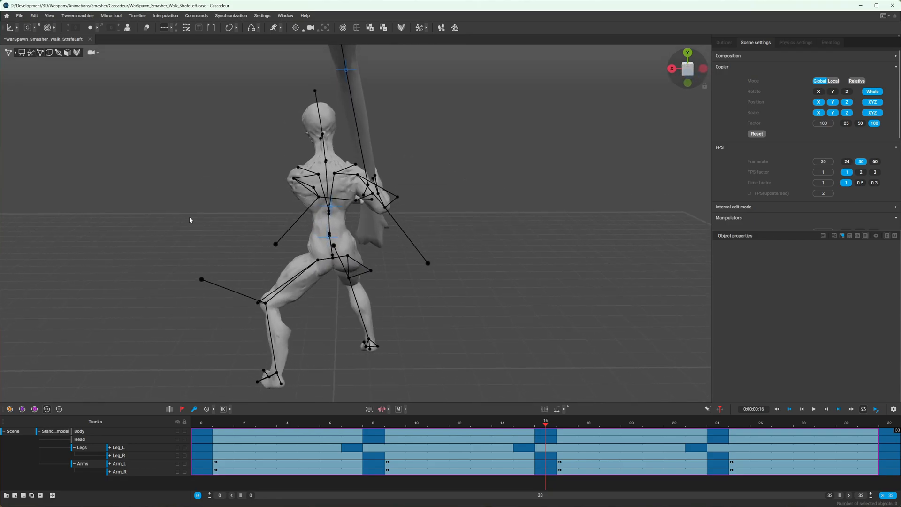